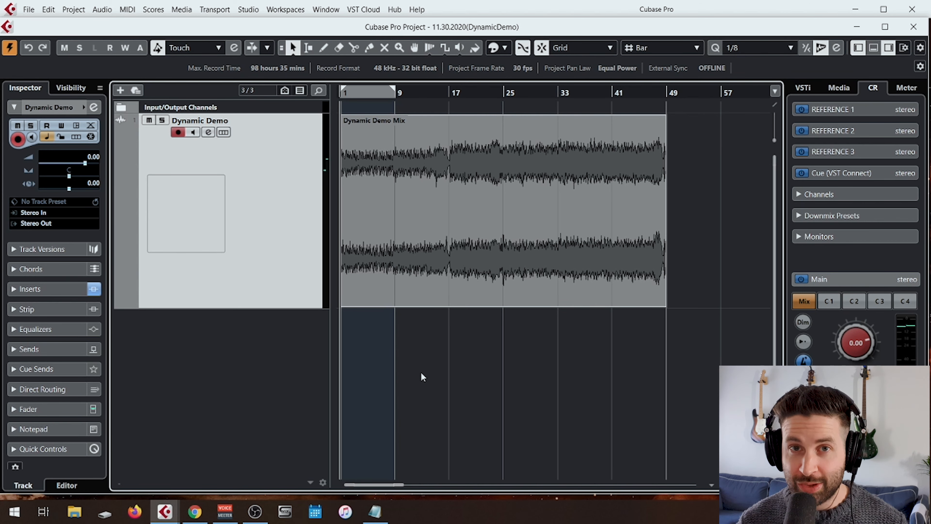
mouse_move(457, 361)
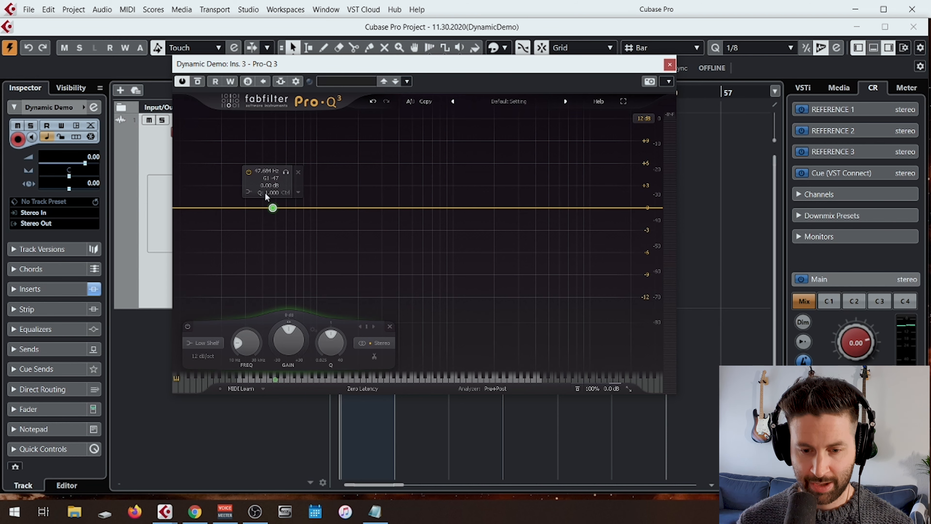
Set the low-shelf band's stereo placement to Mid and make it dynamic
right_click(273, 207)
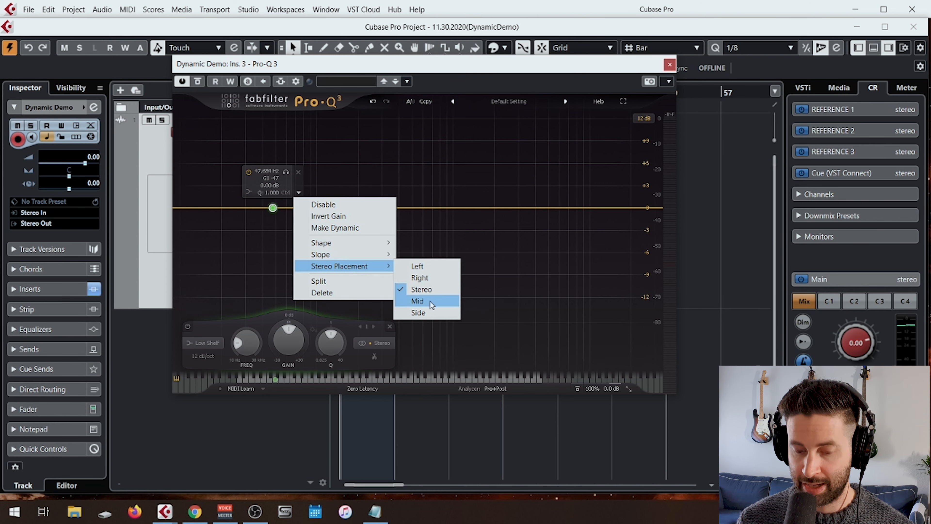
mouse_move(421, 289)
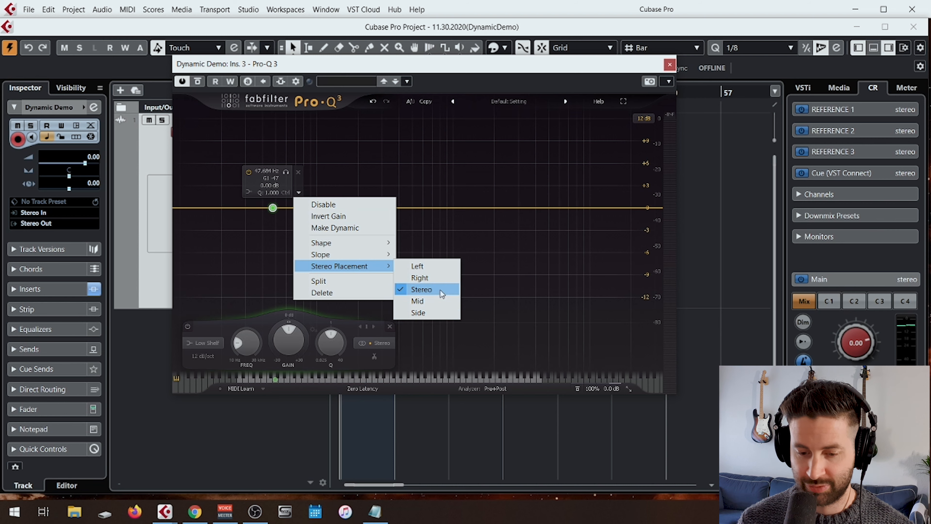
left_click(418, 301)
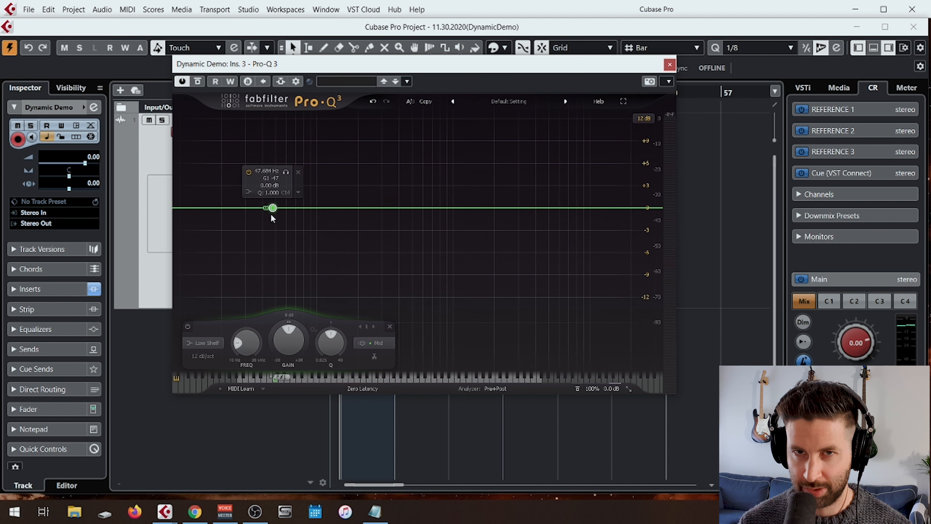
mouse_move(301, 220)
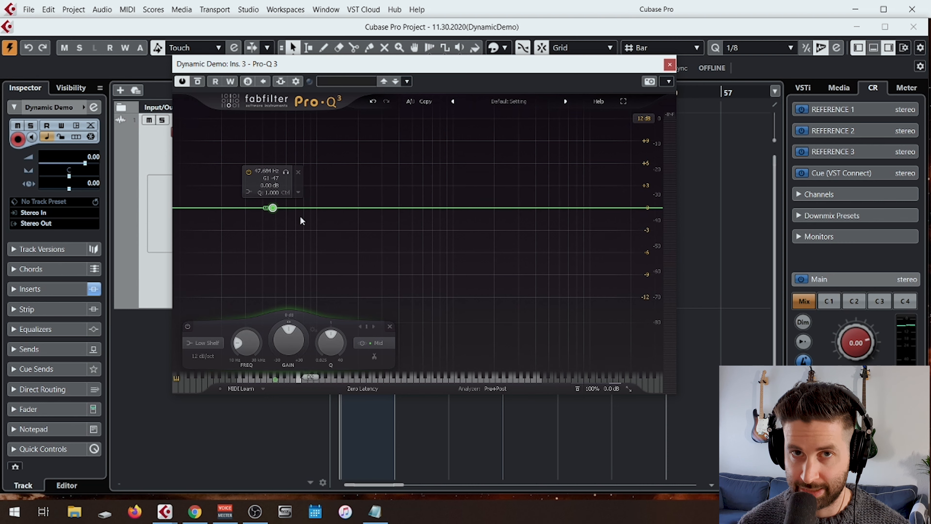
mouse_move(246, 221)
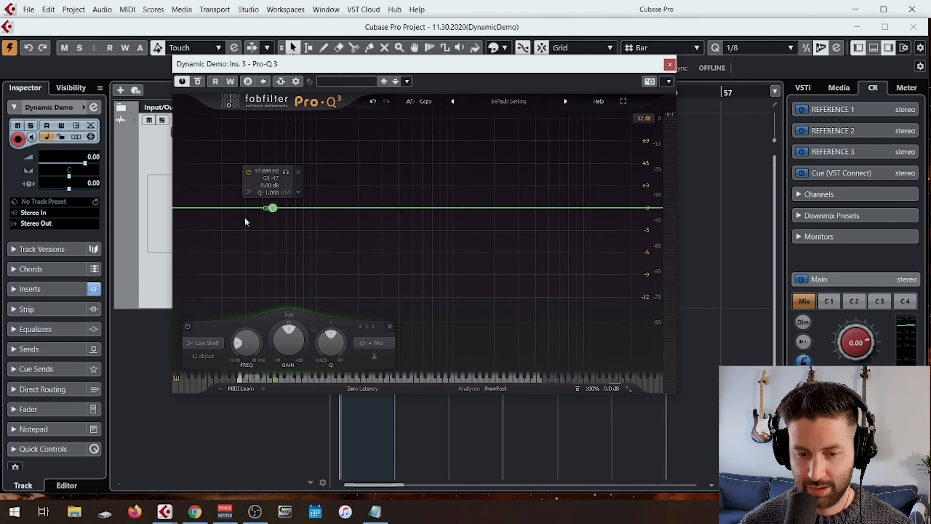
mouse_move(286, 201)
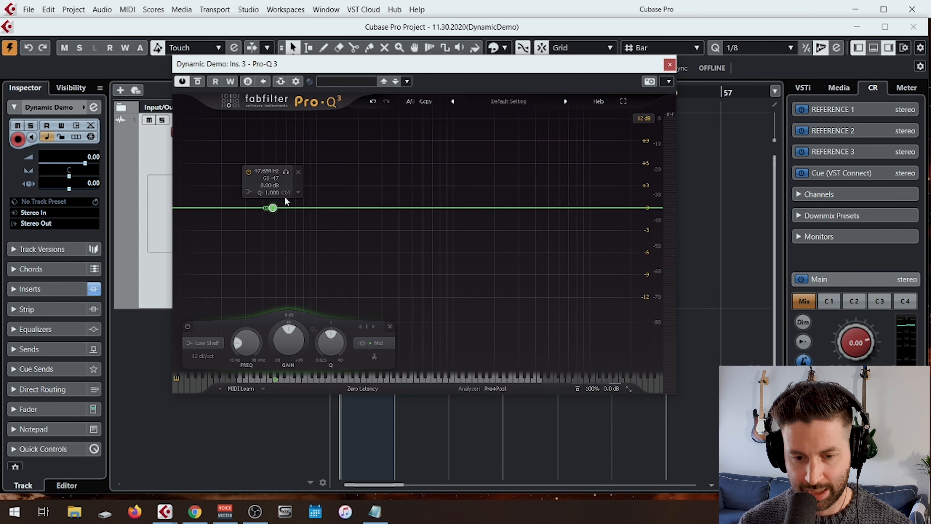
right_click(273, 208)
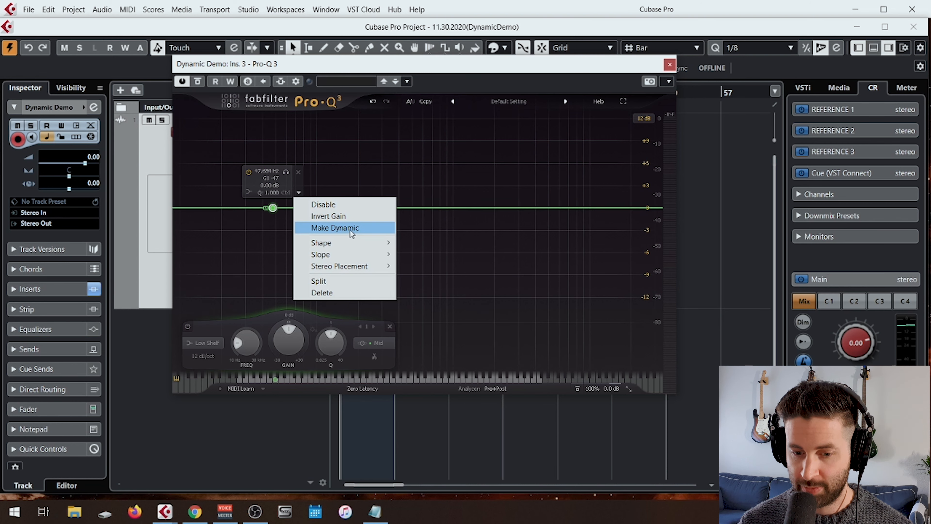
left_click(334, 228)
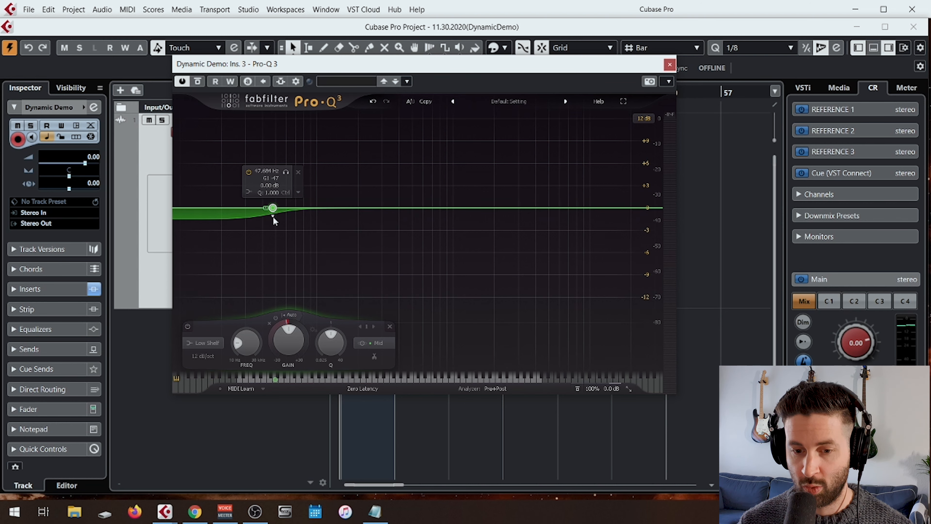
mouse_move(206, 222)
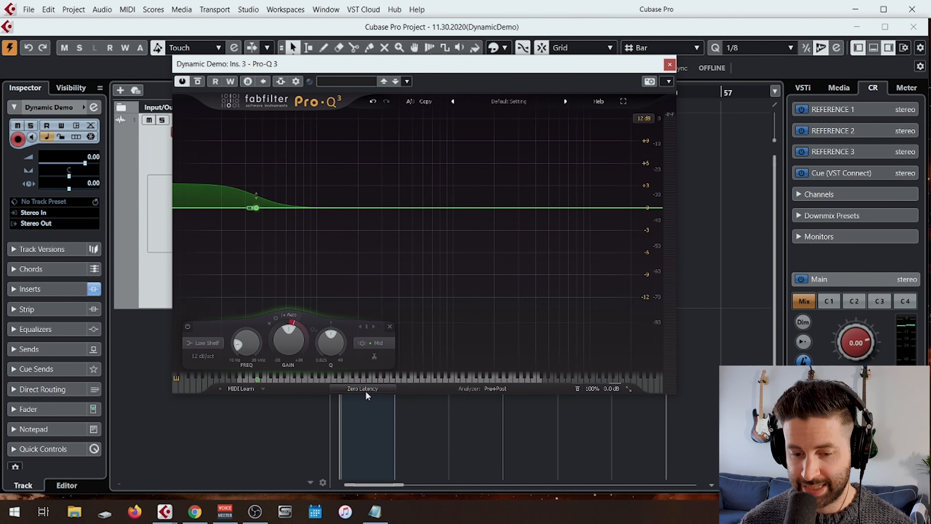
Switch the EQ processing mode to Linear Phase and keep its quality at High
left_click(362, 389)
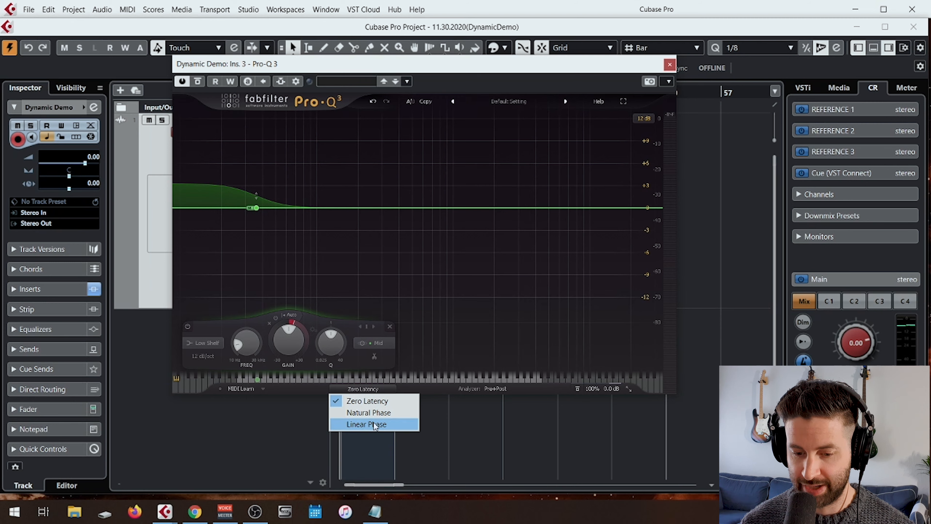
left_click(365, 424)
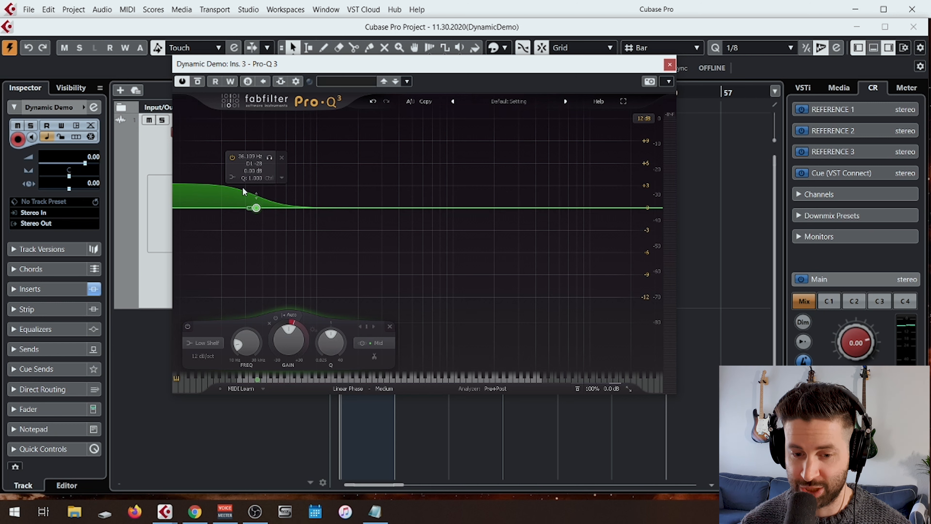
mouse_move(271, 251)
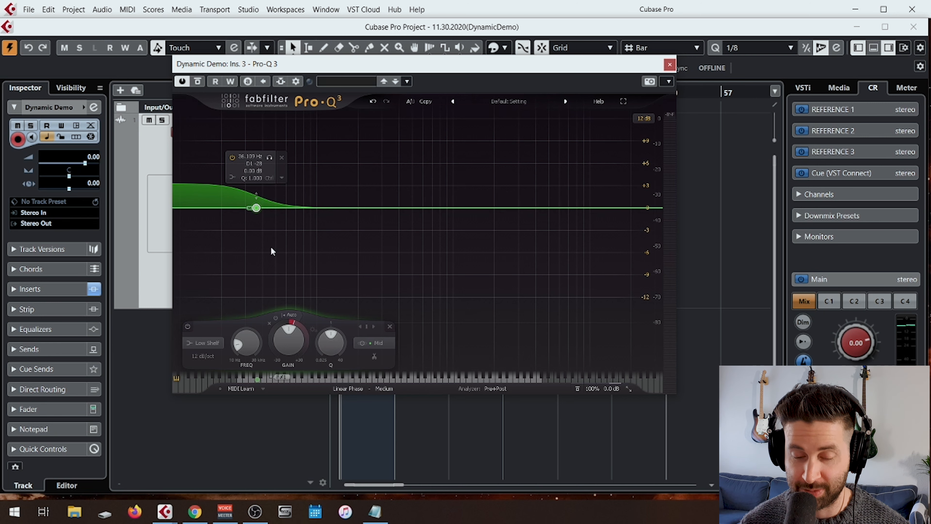
left_click(384, 389)
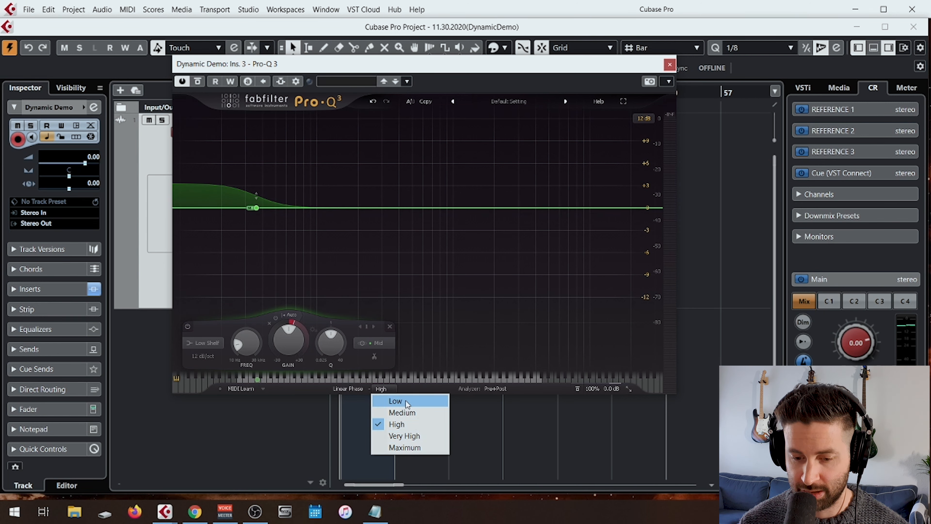
mouse_move(417, 428)
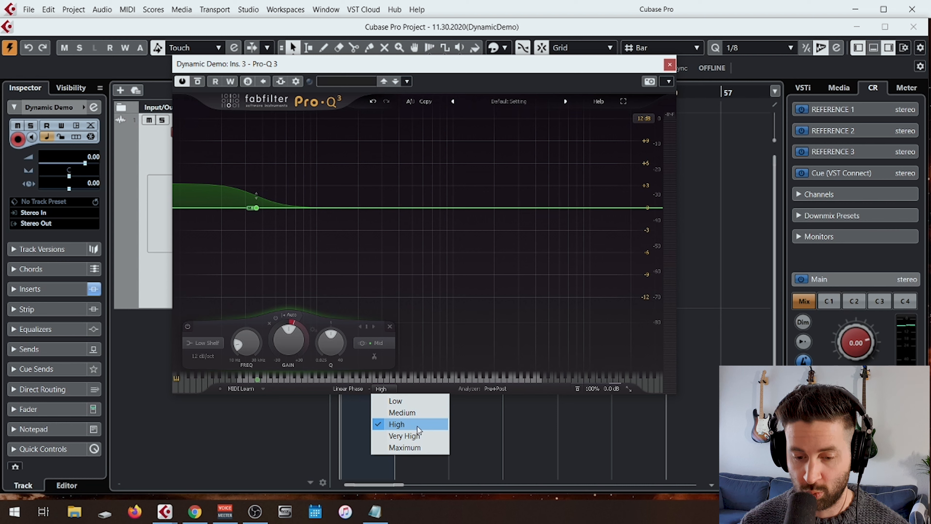
left_click(396, 424)
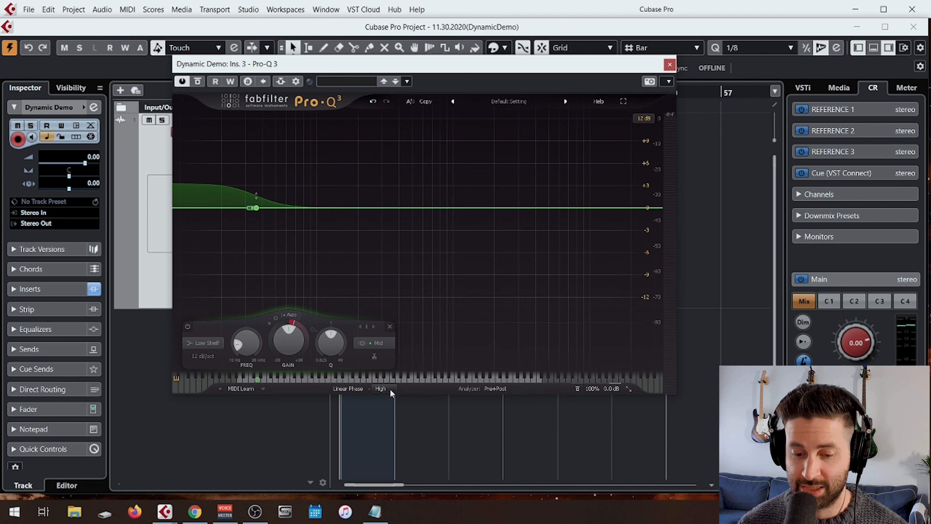
left_click(383, 389)
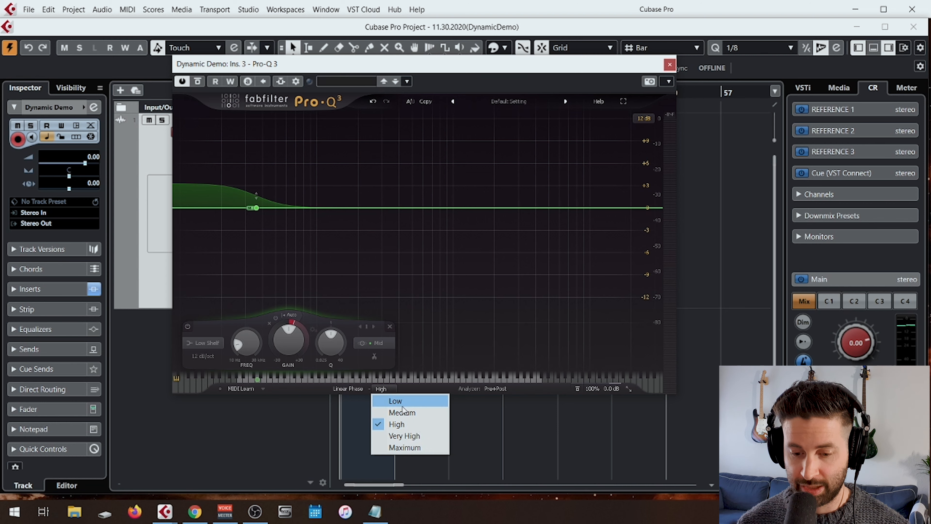
mouse_move(409, 447)
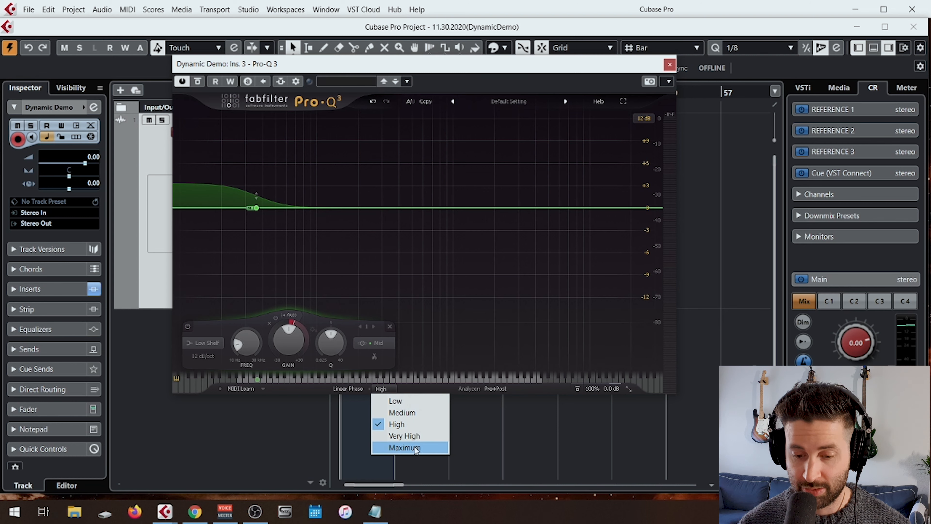
mouse_move(404, 435)
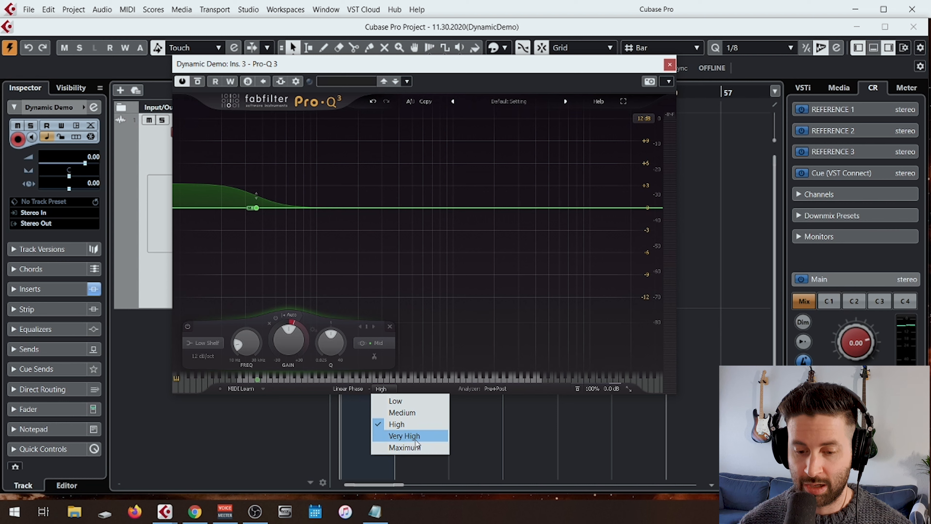
mouse_move(416, 424)
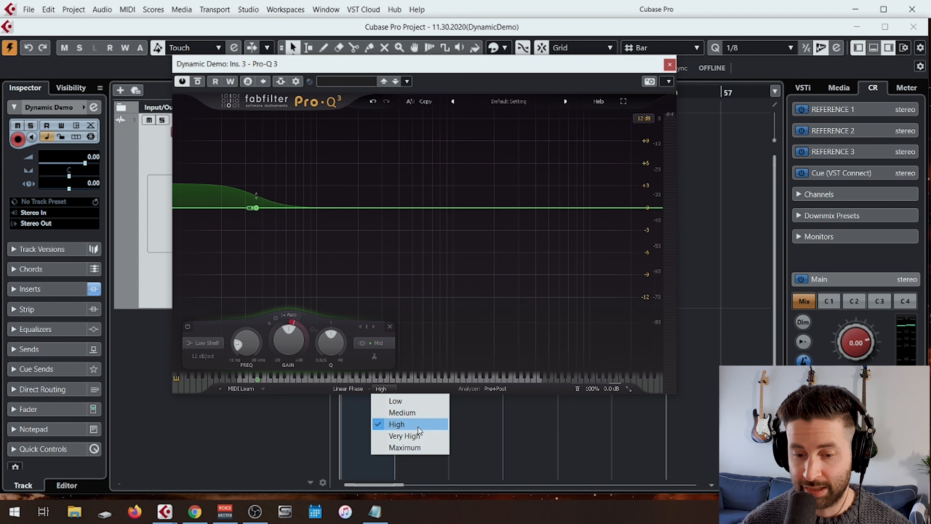
mouse_move(415, 427)
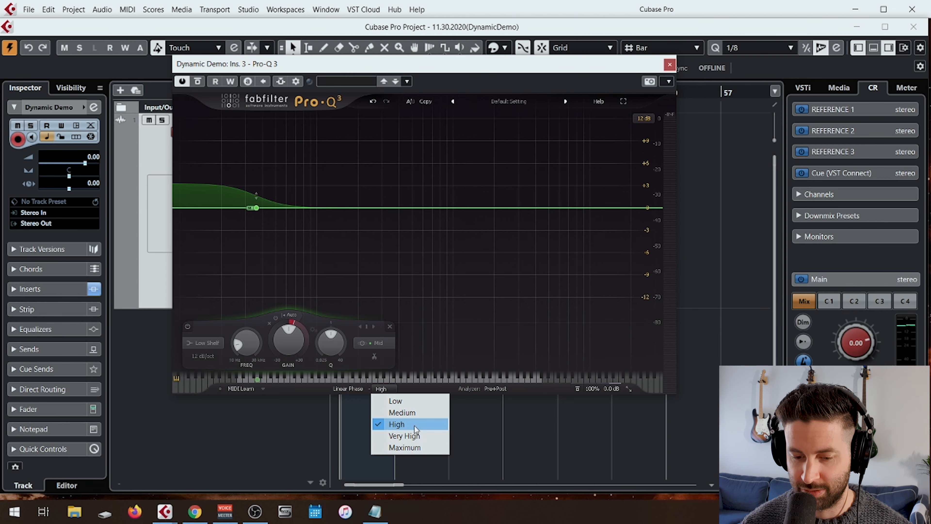
left_click(396, 424)
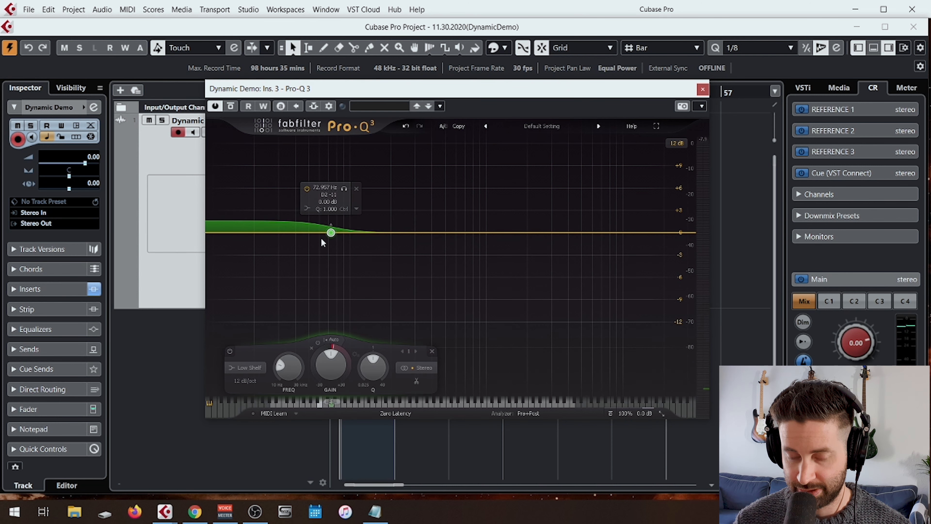
mouse_move(331, 237)
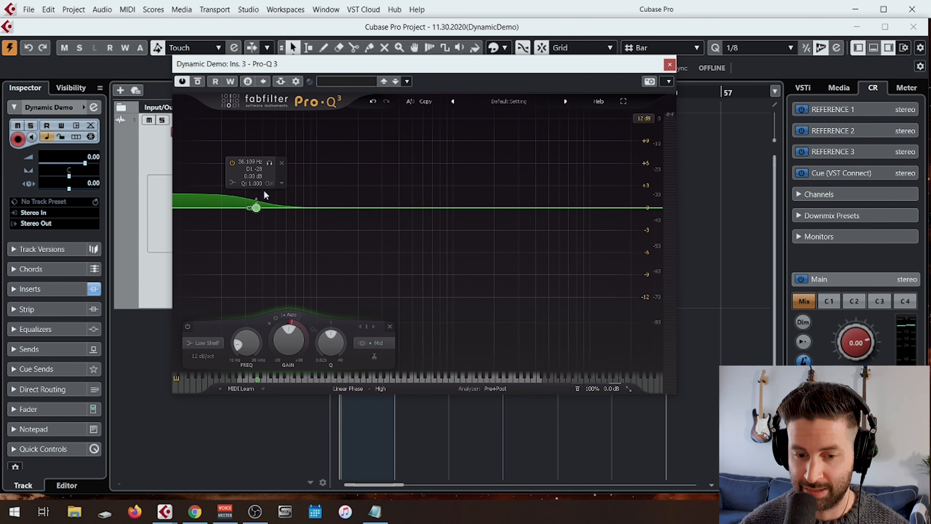
mouse_move(256, 204)
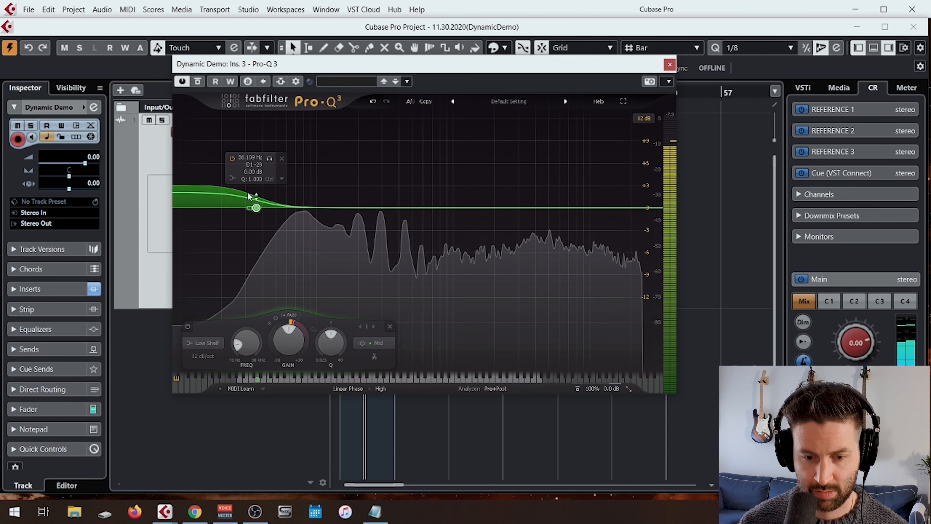
Tune the low shelf's dynamic range handle against the playing mix near 37 Hz
left_click_drag(256, 196, 255, 207)
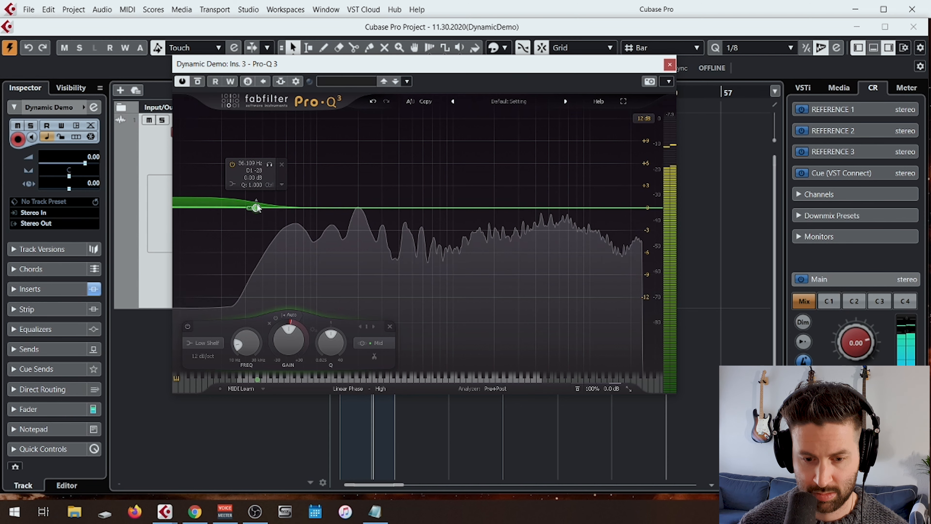
left_click_drag(256, 207, 246, 207)
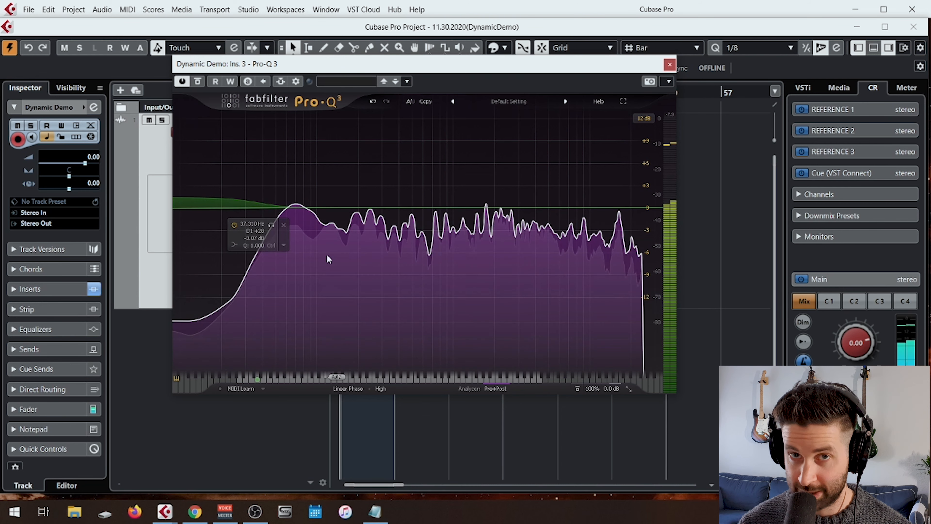
left_click(259, 208)
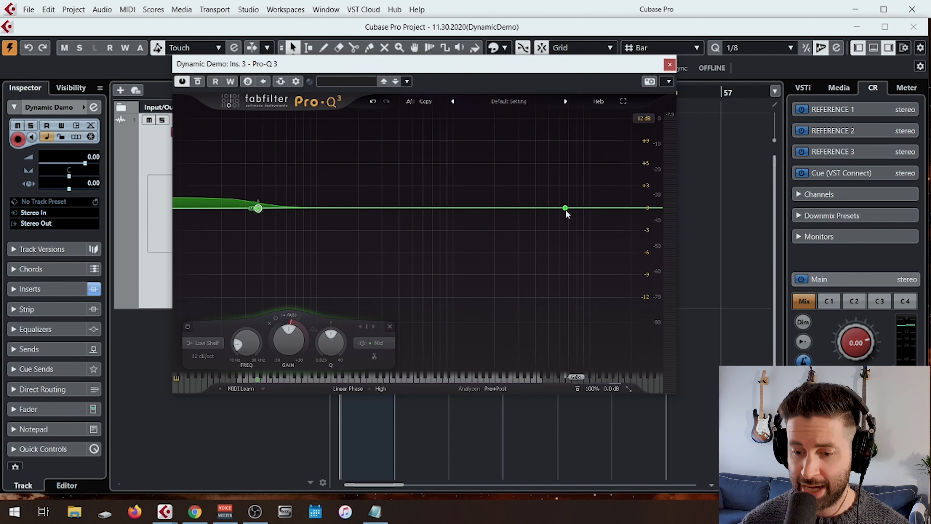
Add a high shelf near 6.8 kHz, make it dynamic and place it on the side channel
left_click(565, 202)
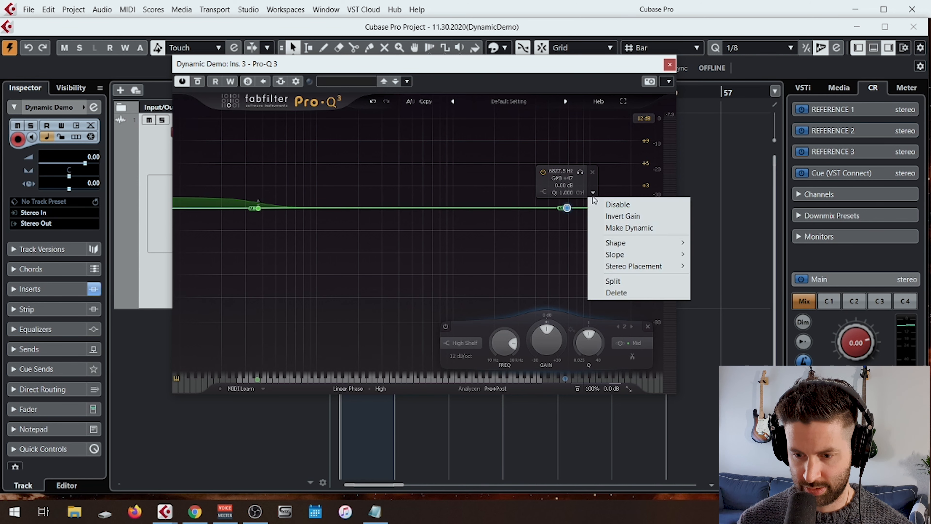
left_click(622, 215)
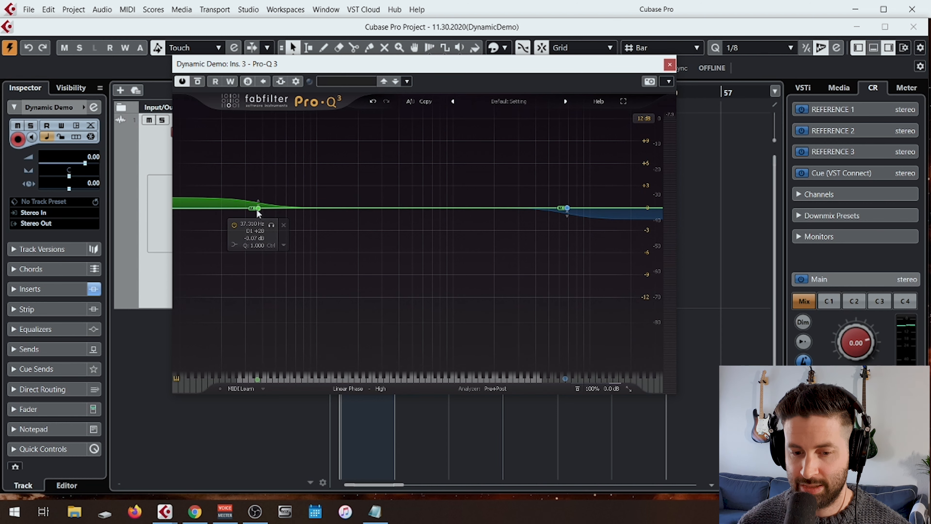
left_click_drag(259, 208, 236, 208)
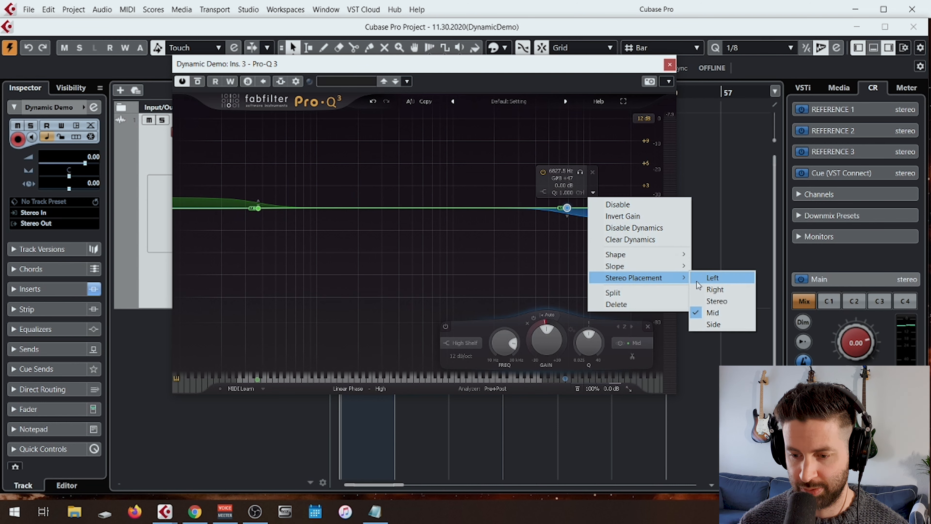
left_click(713, 325)
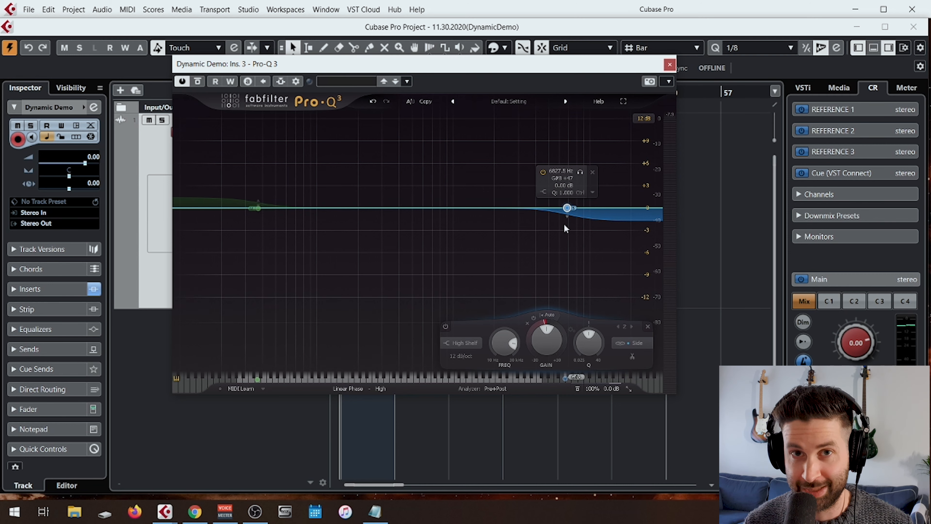
mouse_move(571, 233)
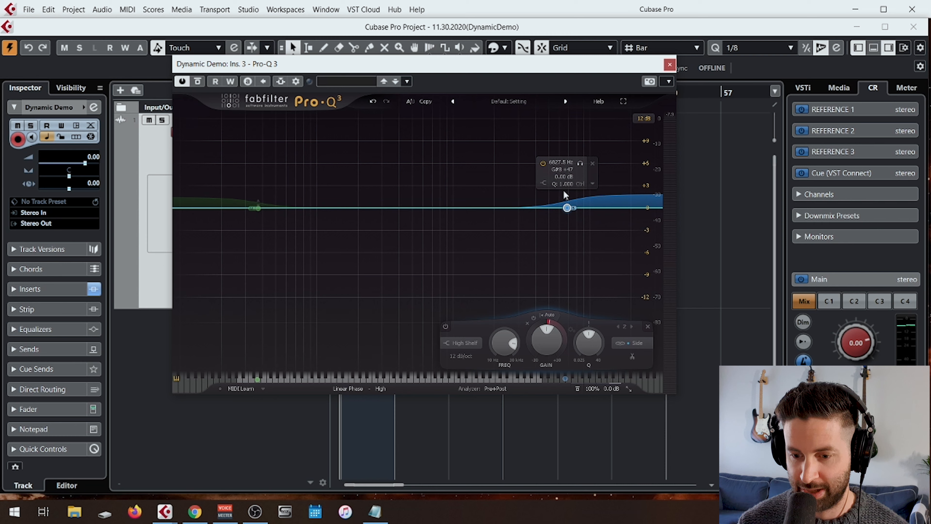
mouse_move(567, 206)
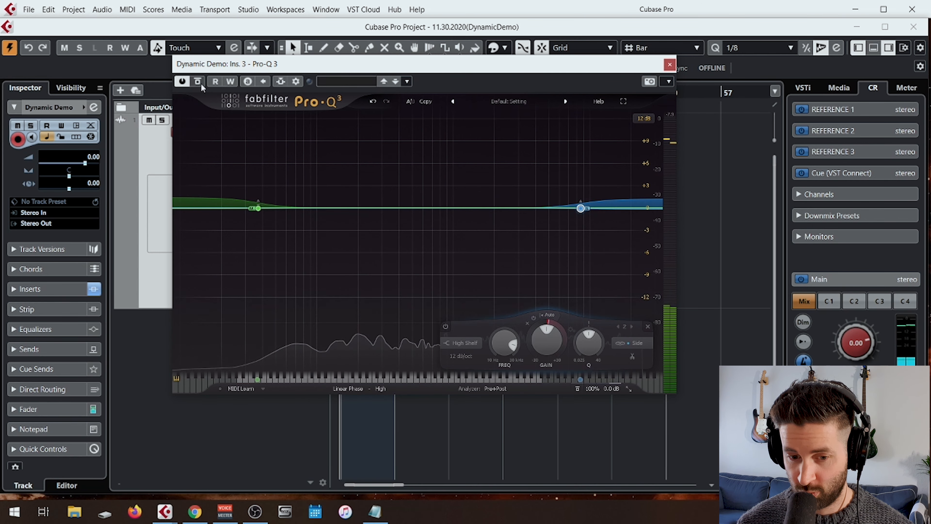
left_click(198, 81)
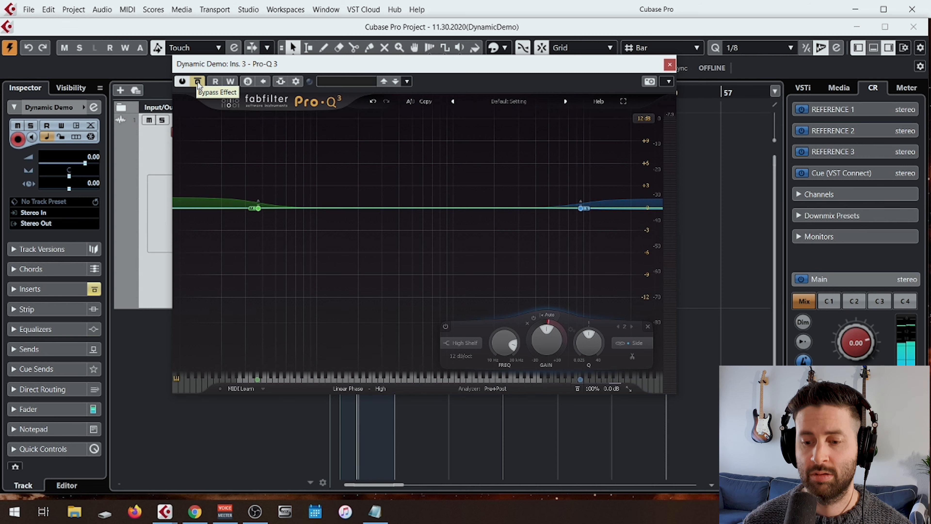
left_click(197, 81)
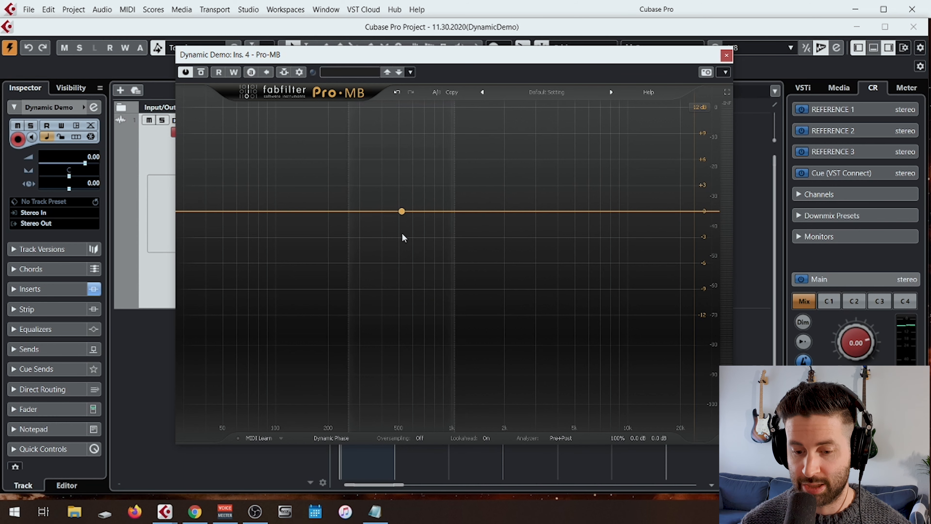
Add a midrange compression band fed from the external sidechain, keeping dynamic phase processing
left_click(402, 211)
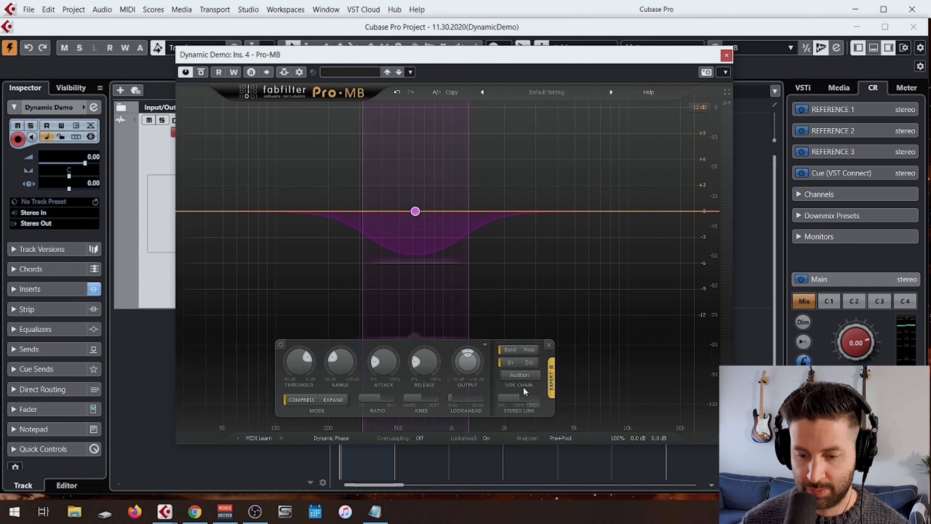
left_click(517, 375)
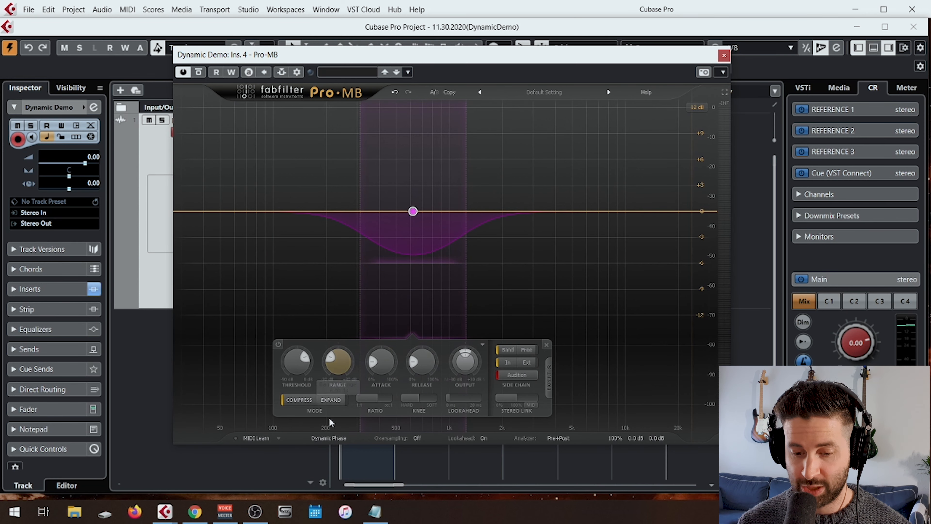
left_click(327, 437)
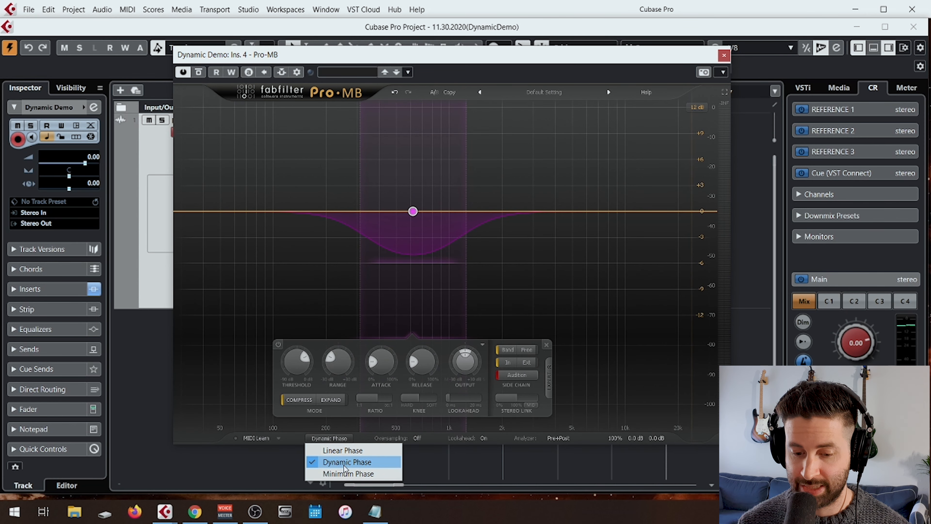
left_click(347, 461)
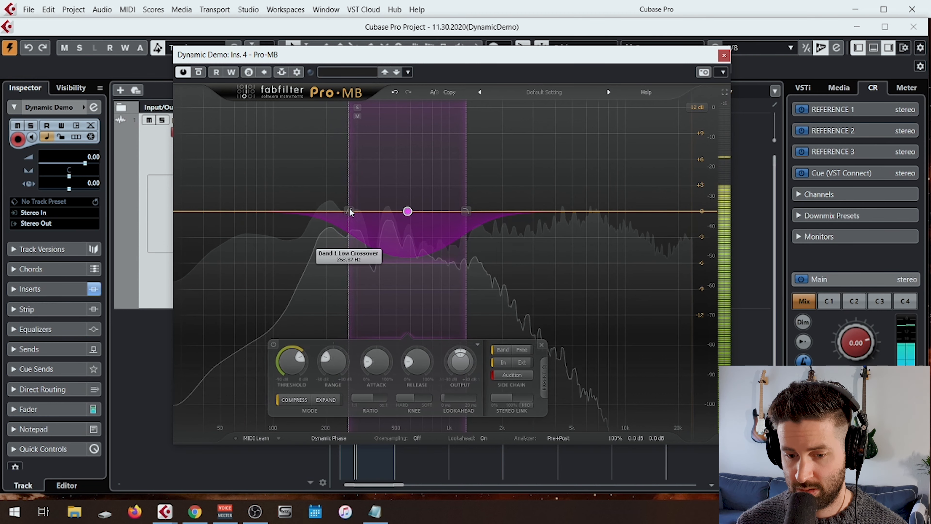
Move the band's low crossover up so it sits around the 500 Hz midrange
left_click_drag(349, 210, 370, 210)
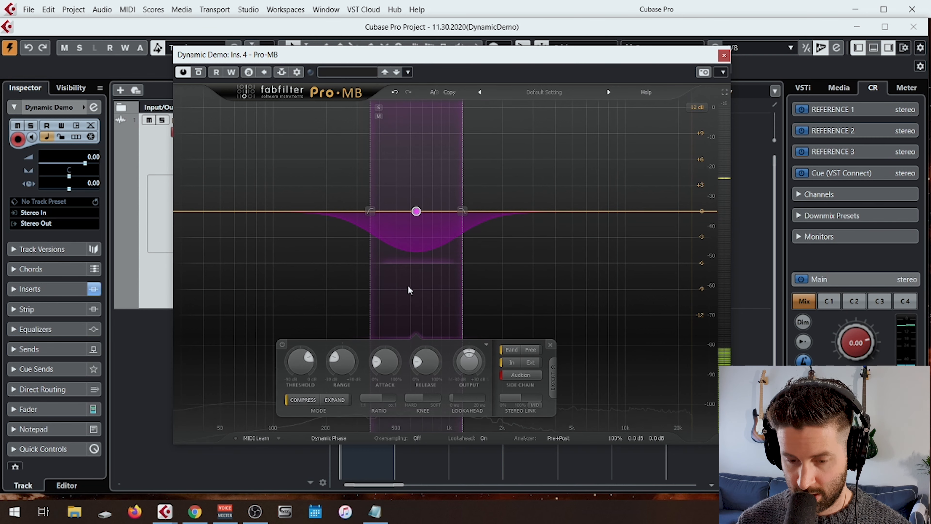
mouse_move(450, 253)
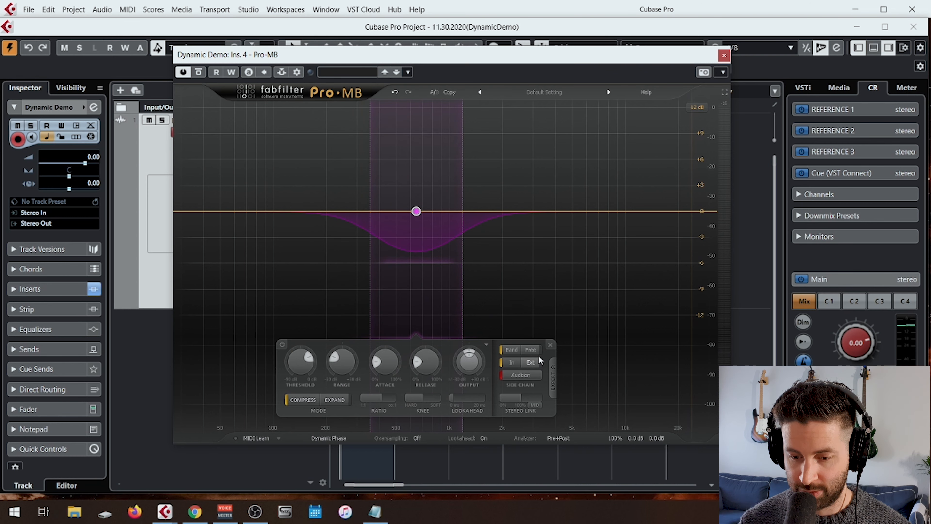
Set the sidechain to Free, narrow detection to the kick region below 100 Hz and audition it
left_click(529, 349)
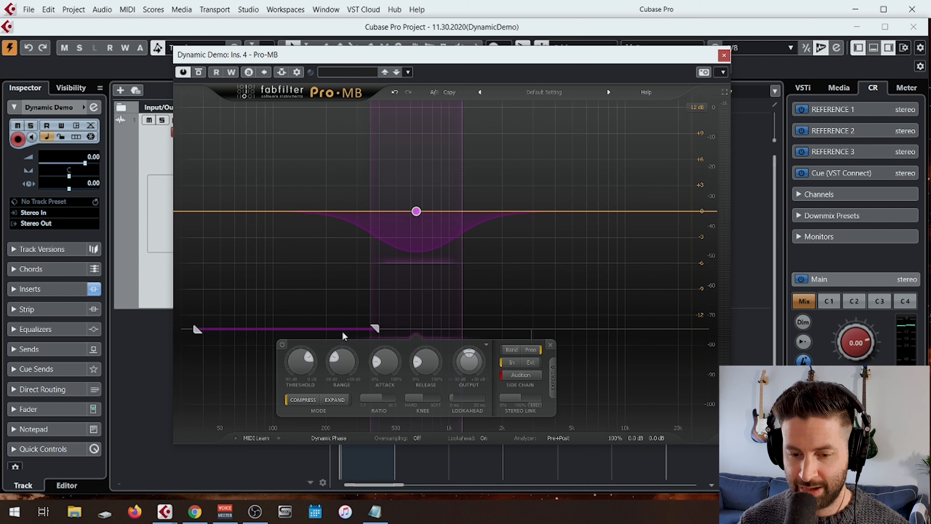
mouse_move(317, 333)
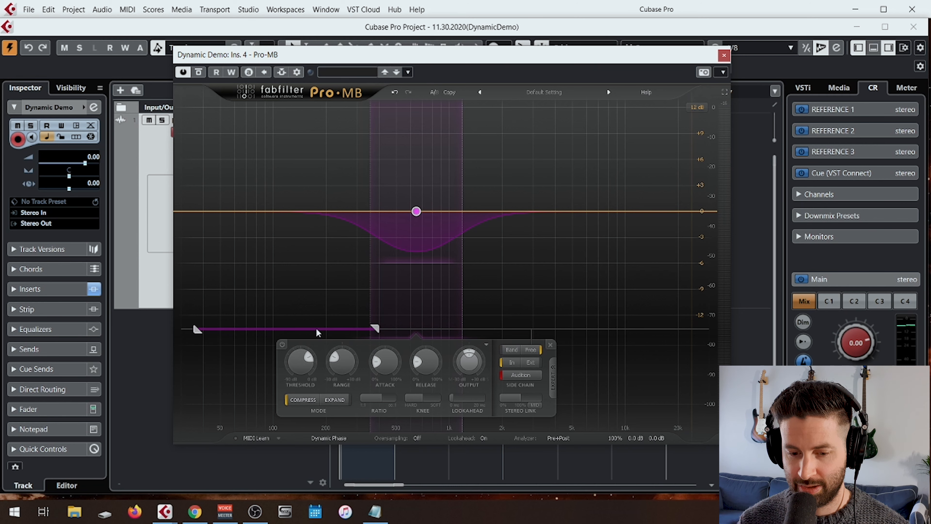
left_click(415, 238)
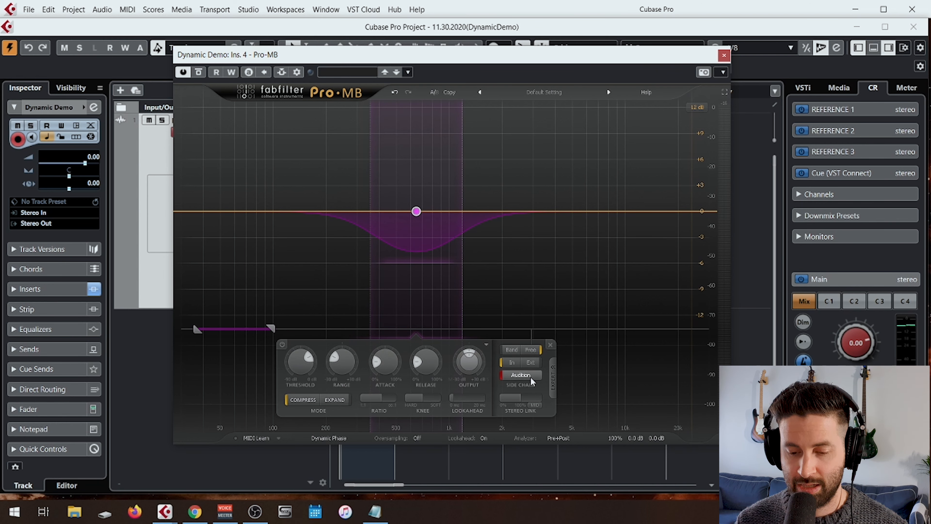
left_click(521, 374)
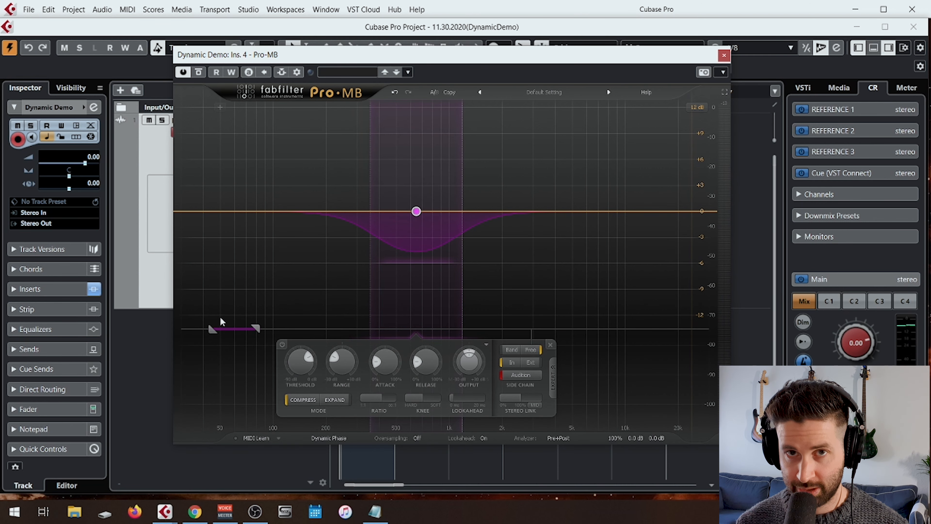
mouse_move(320, 241)
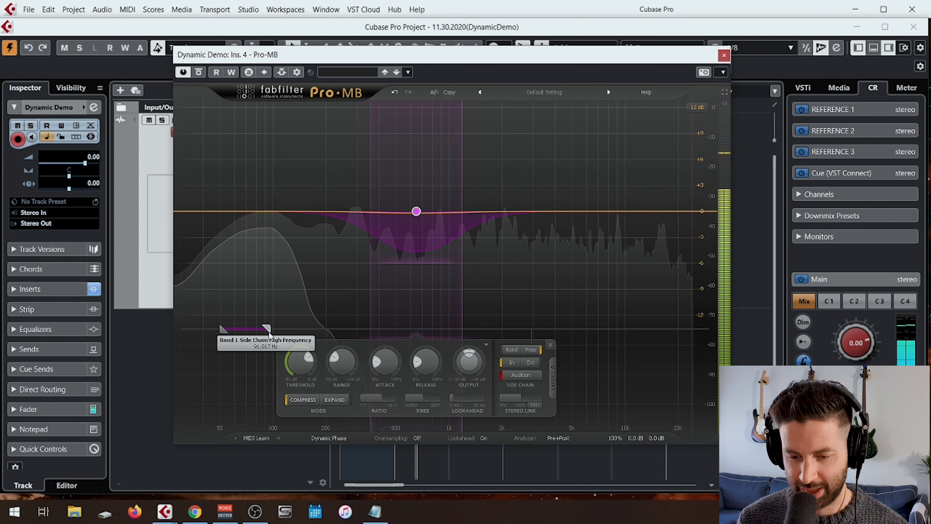
Stop auditioning the detection signal to hear the band duck the mids on kicks
left_click(521, 374)
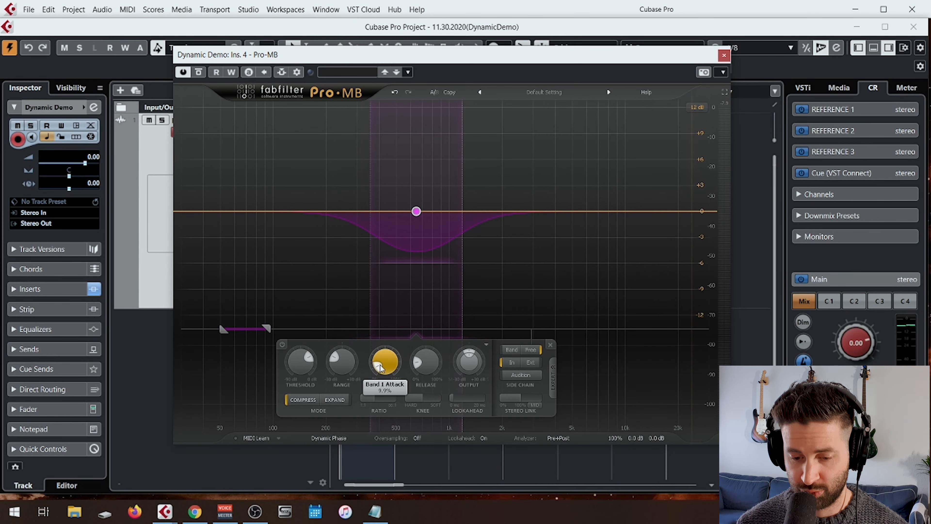
mouse_move(425, 361)
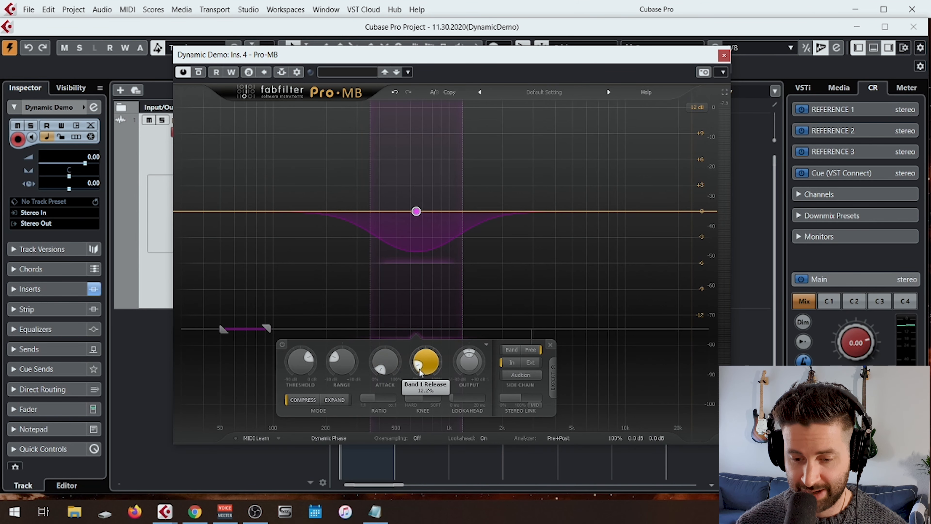
mouse_move(301, 362)
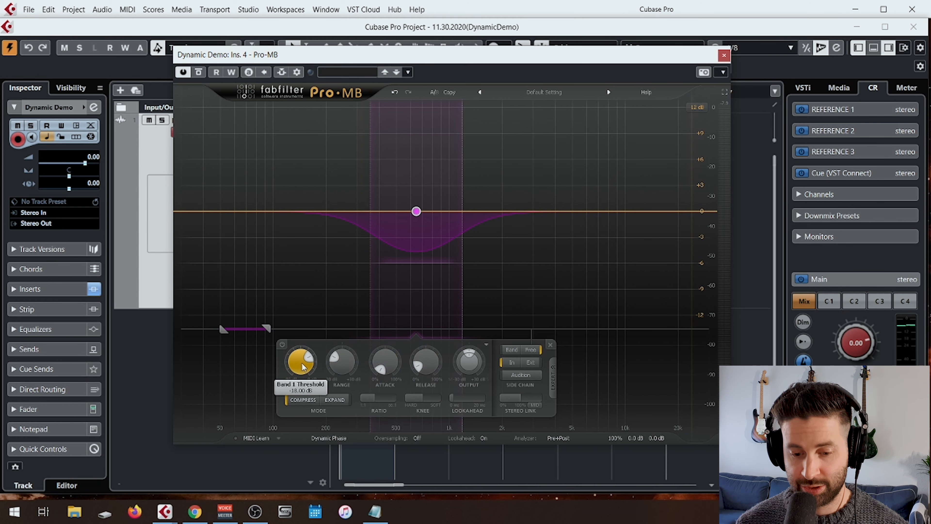
mouse_move(341, 362)
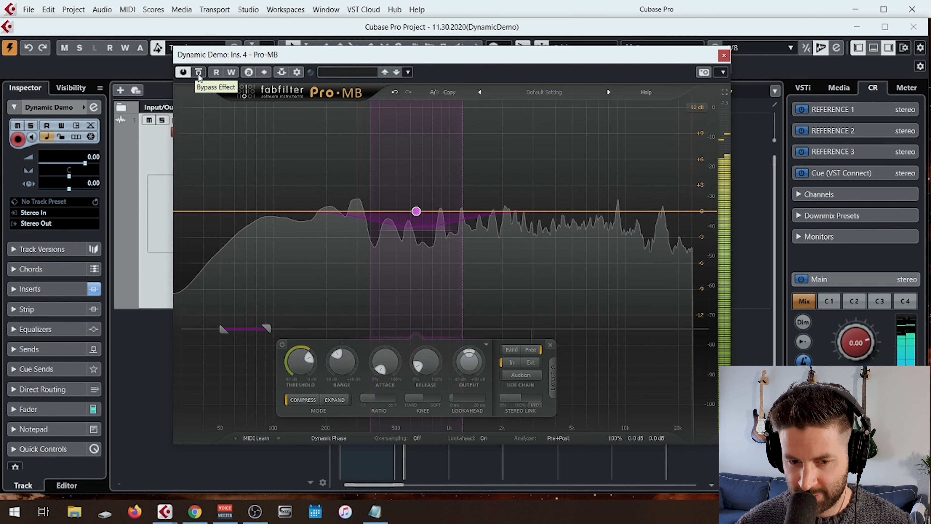
Bypass the multiband compressor to compare against the processed mix
left_click(199, 72)
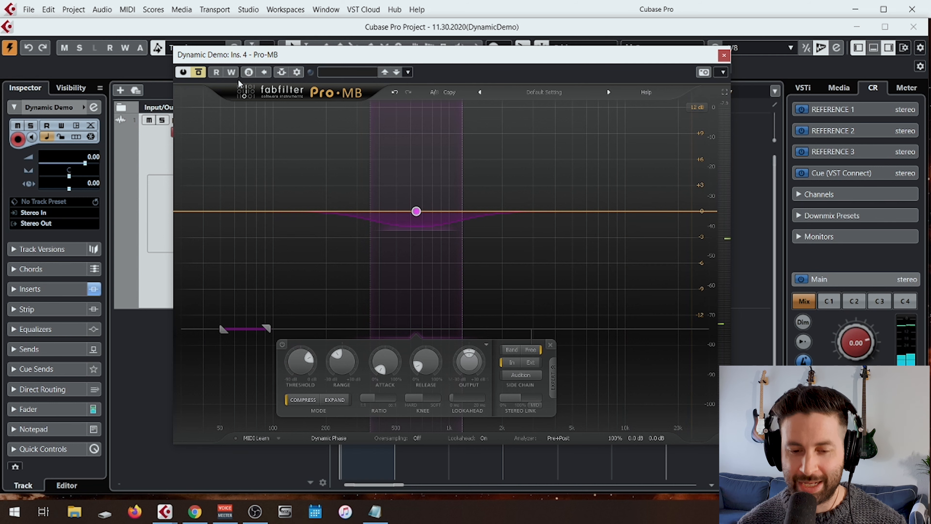
mouse_move(383, 132)
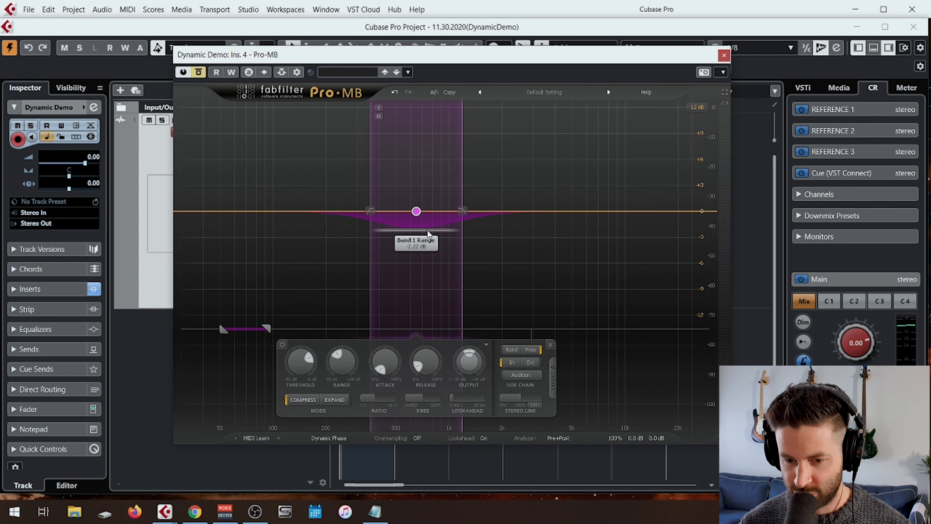
mouse_move(423, 233)
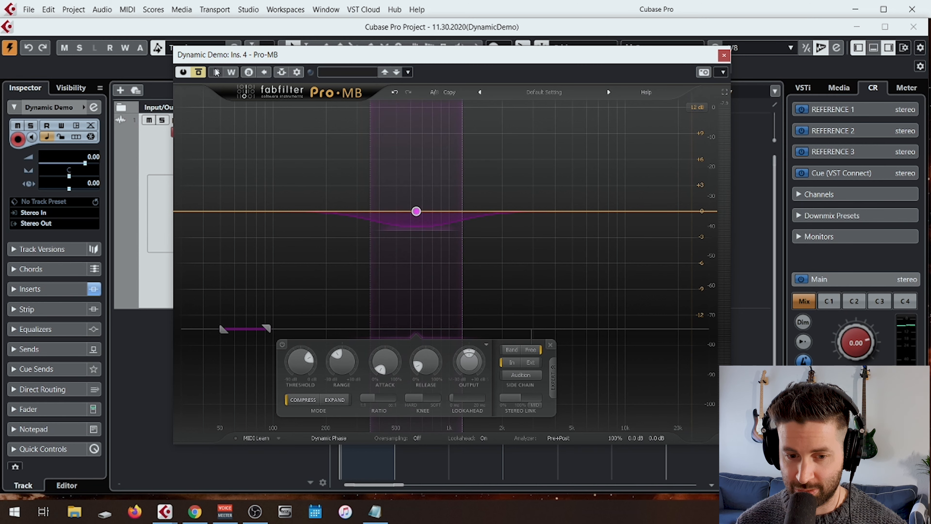
mouse_move(199, 72)
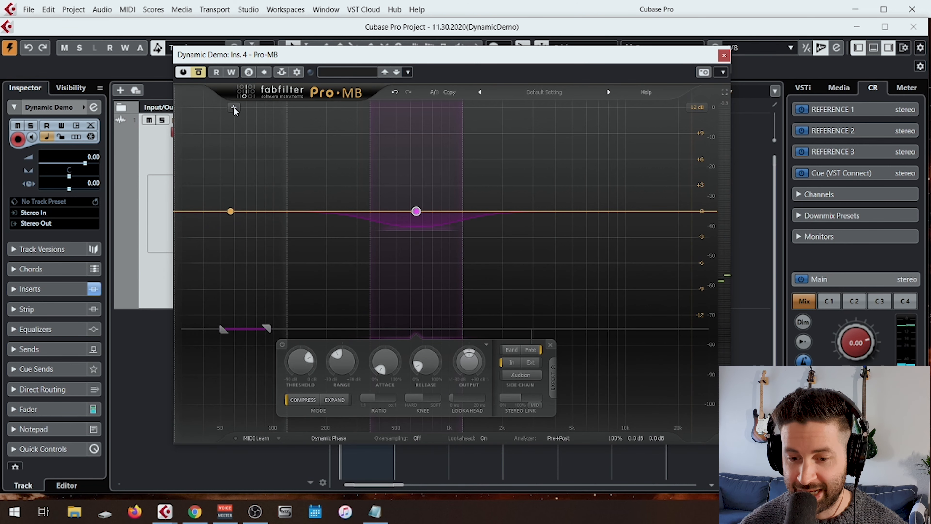
Close the Pro-MB editor window
left_click(723, 55)
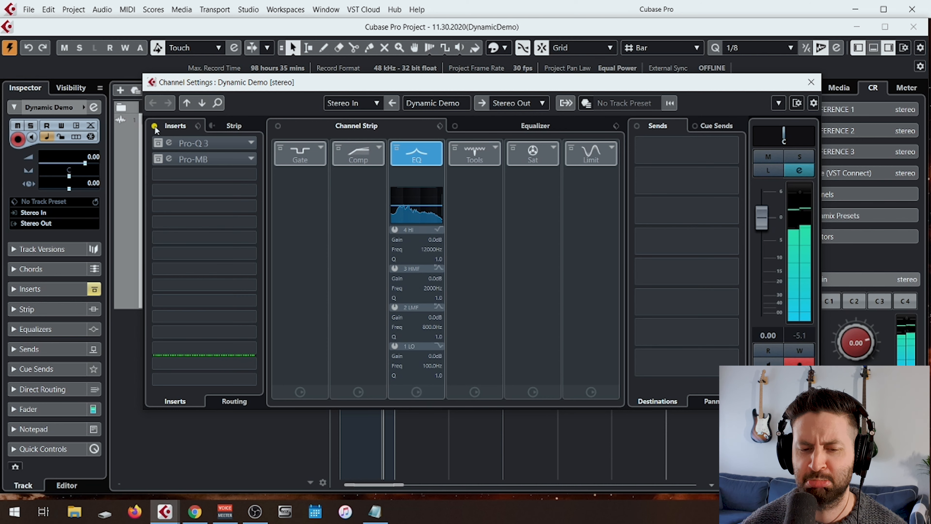
Switch both inserts on, briefly check the Pro-Q 3 editor, then bring up Pro-MB's Mid-Scoop editor
left_click(155, 128)
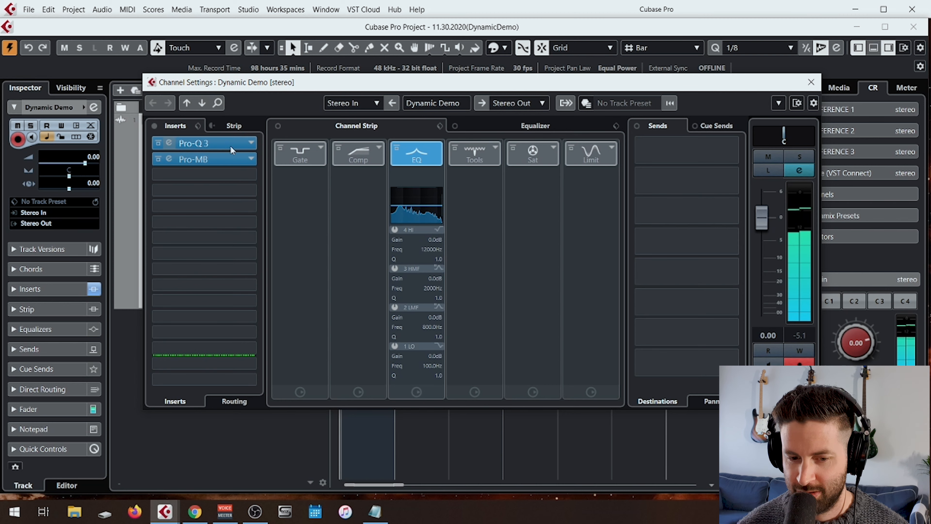
double_click(201, 143)
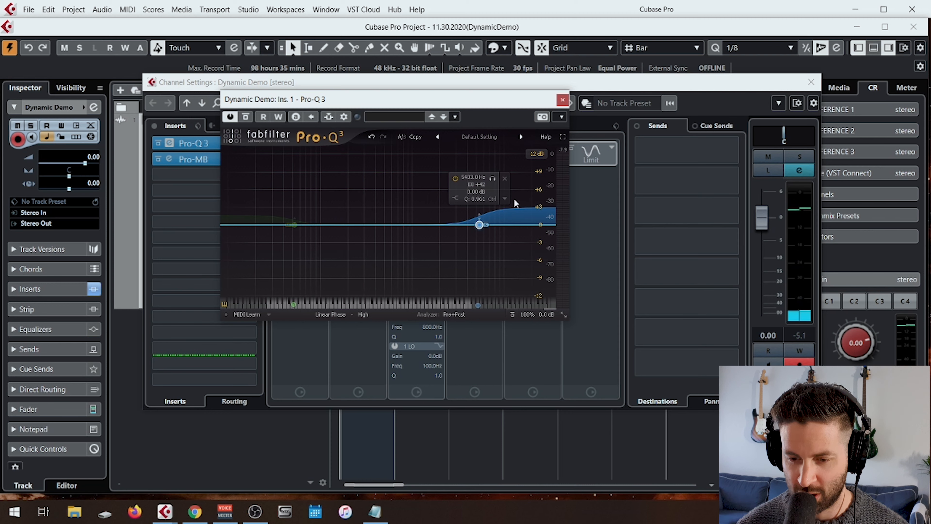
left_click(562, 99)
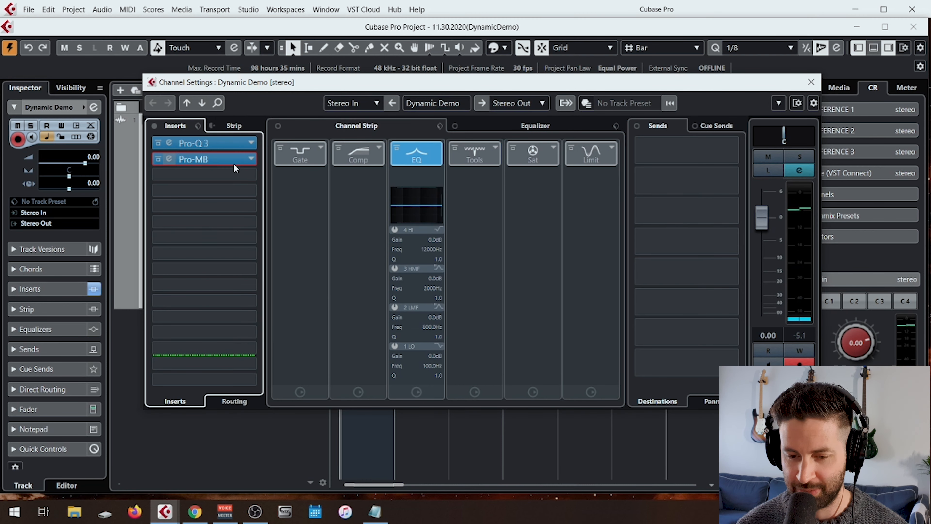
double_click(204, 158)
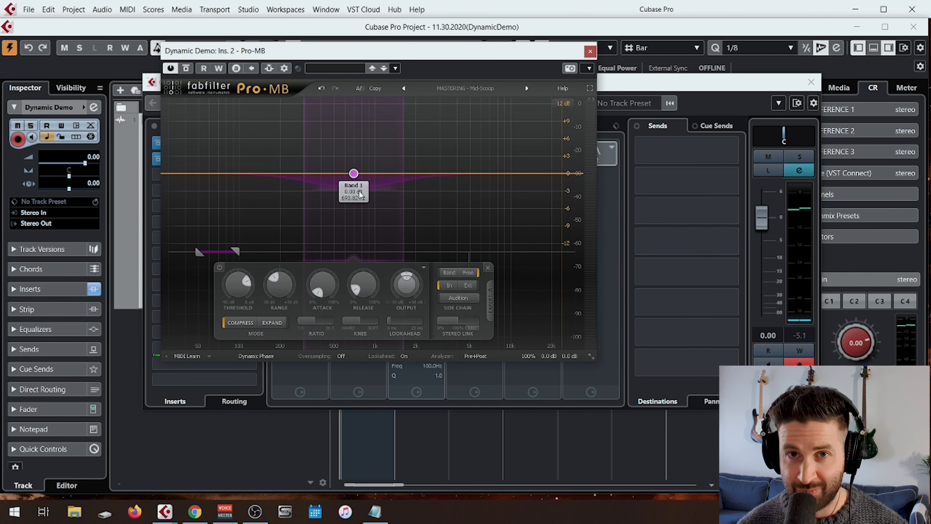